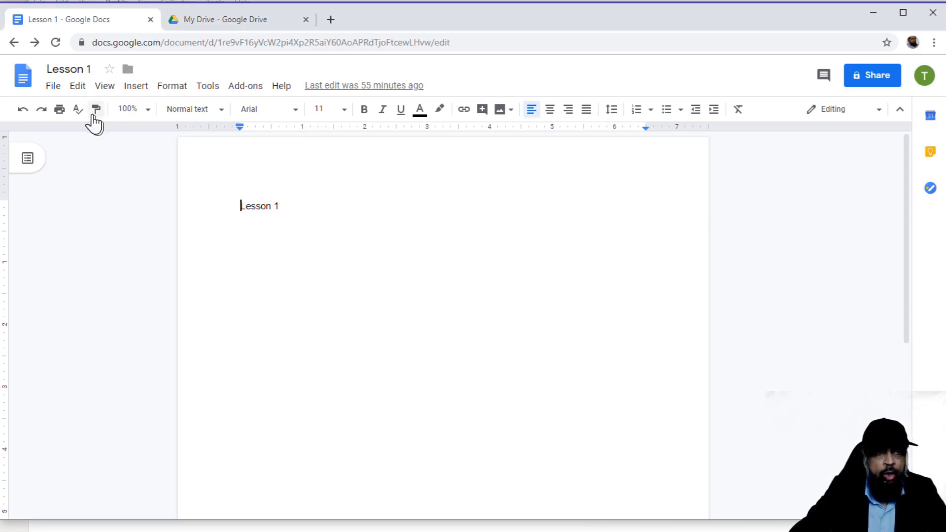
{"action": "mouse_move", "coordinate": [23, 75]}
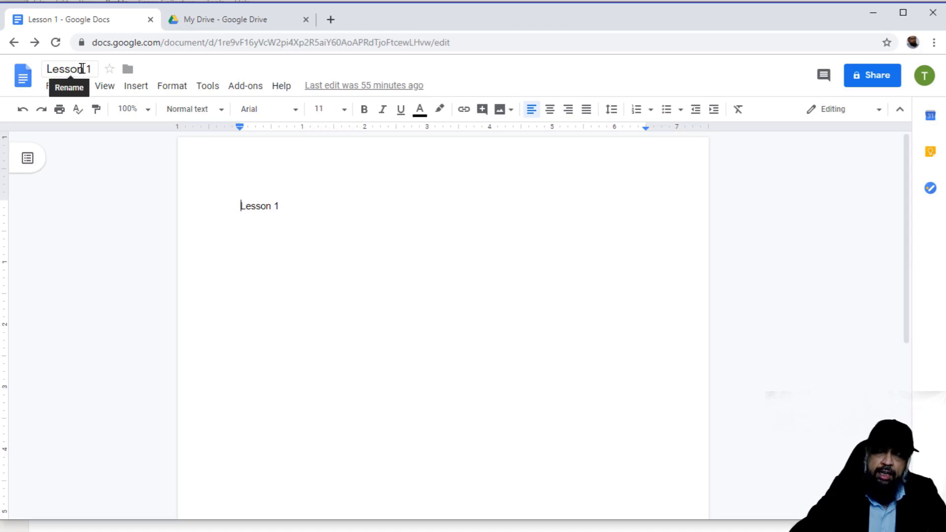
{"action": "mouse_move", "coordinate": [109, 69]}
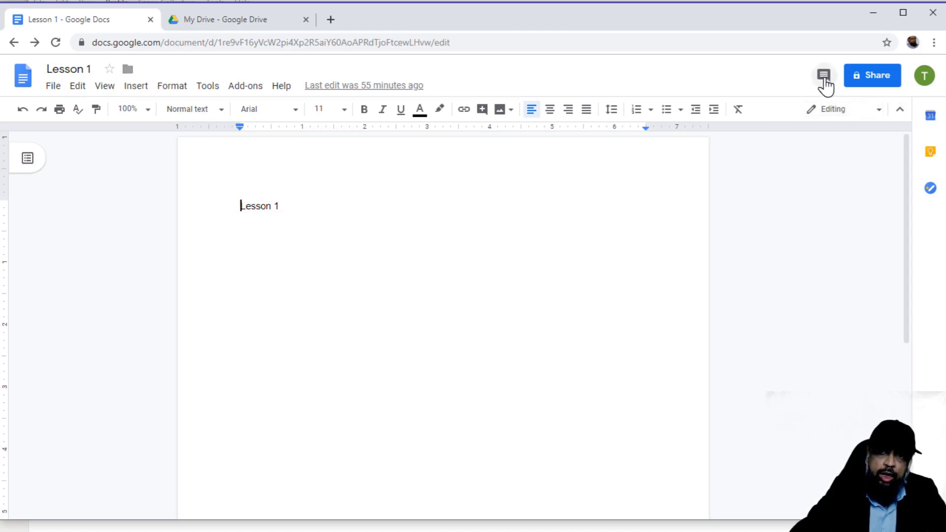
{"action": "mouse_move", "coordinate": [872, 75]}
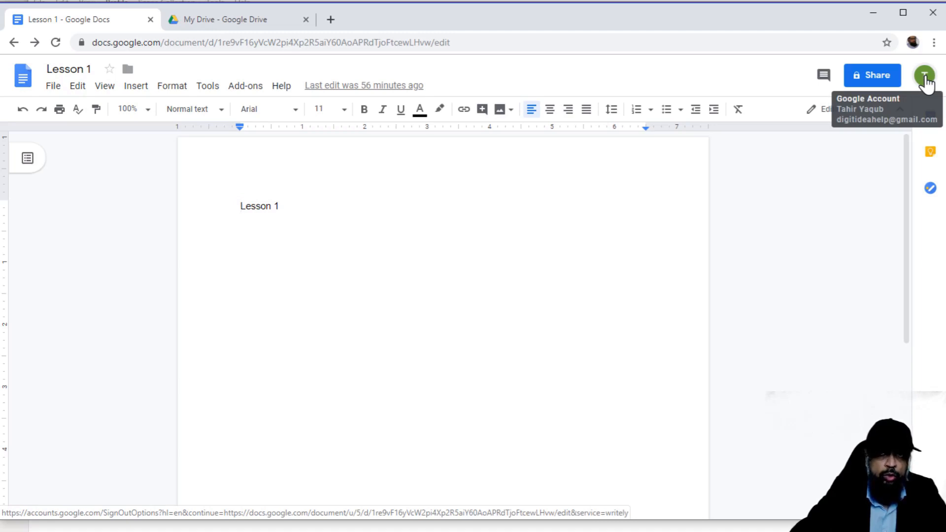
{"action": "mouse_move", "coordinate": [901, 115]}
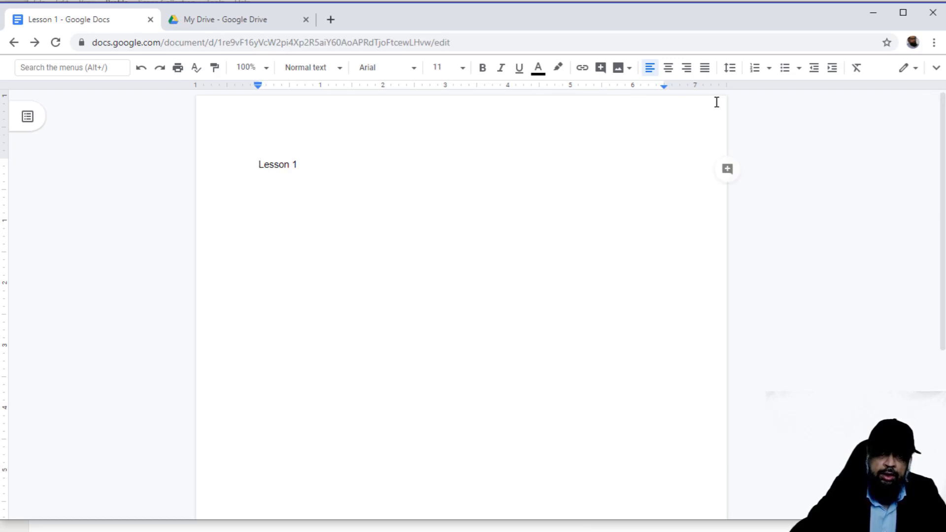
{"action": "mouse_move", "coordinate": [936, 67]}
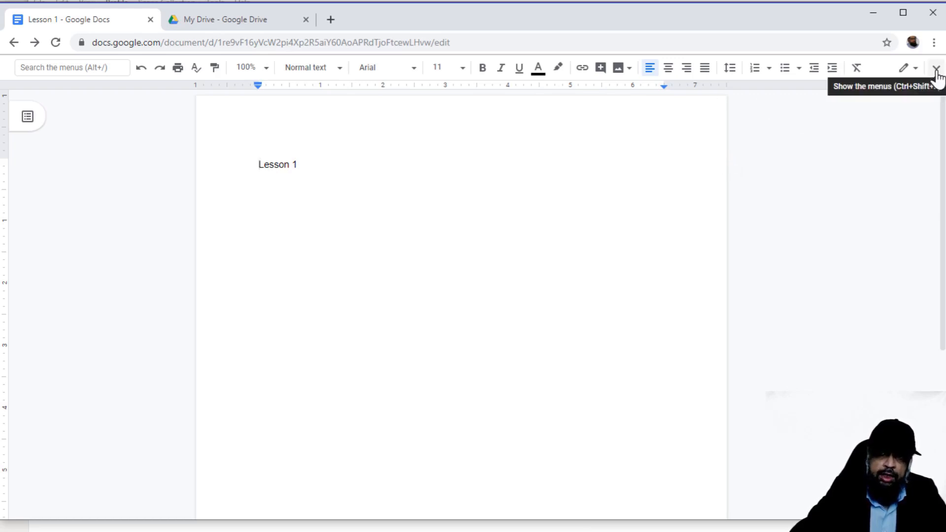
Reveal the hidden menus, view the editing modes list, then show the File menu's options.
{"action": "left_click", "coordinate": [937, 67]}
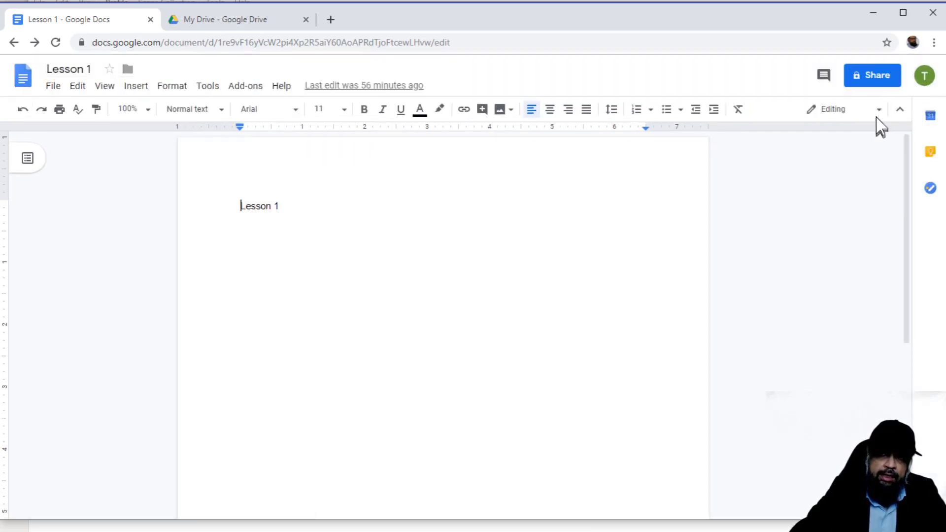
{"action": "left_click", "coordinate": [845, 109]}
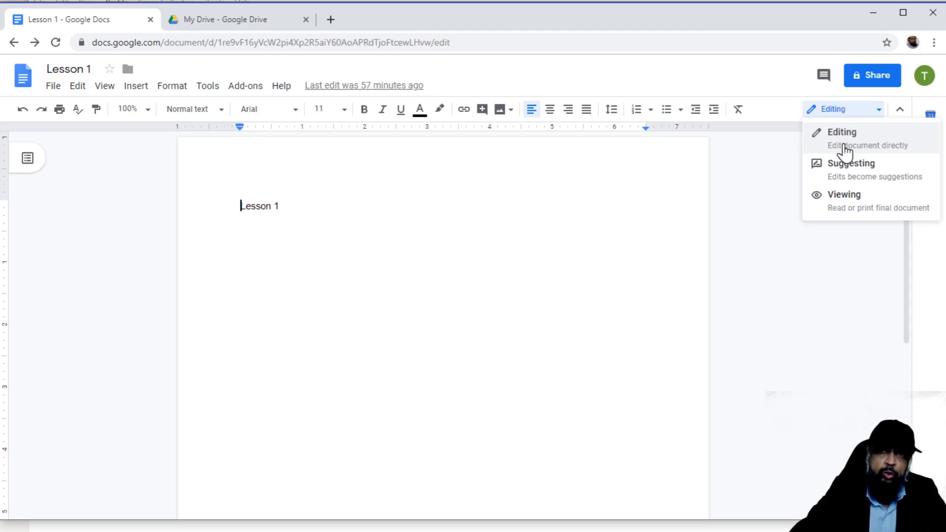
{"action": "mouse_move", "coordinate": [847, 173]}
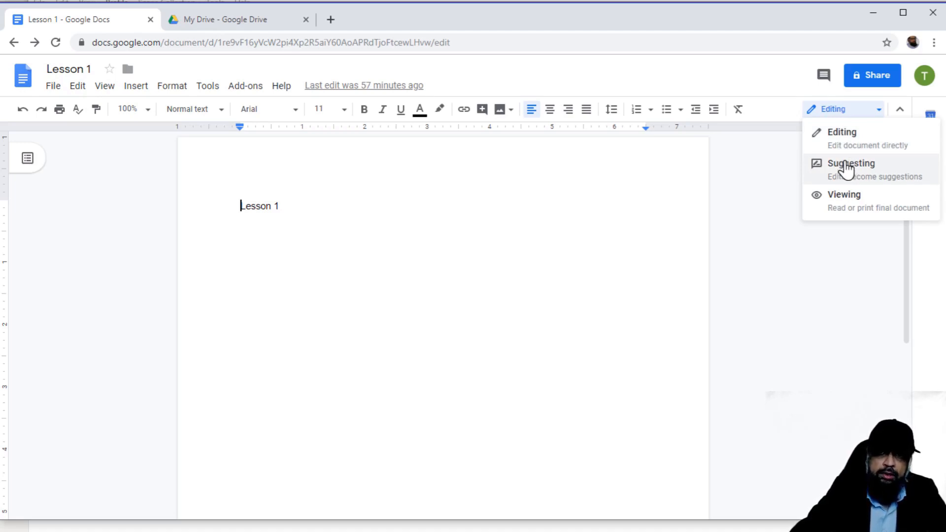
{"action": "mouse_move", "coordinate": [844, 202]}
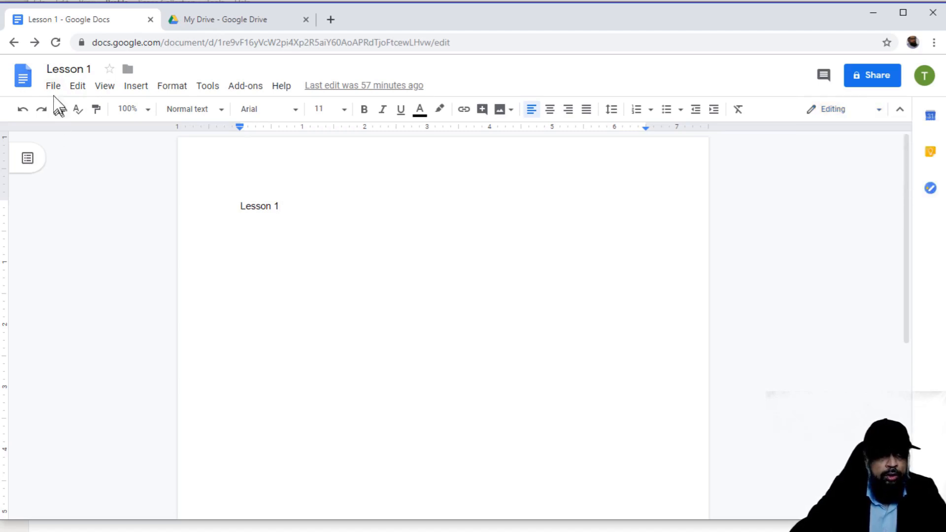
{"action": "left_click", "coordinate": [53, 86]}
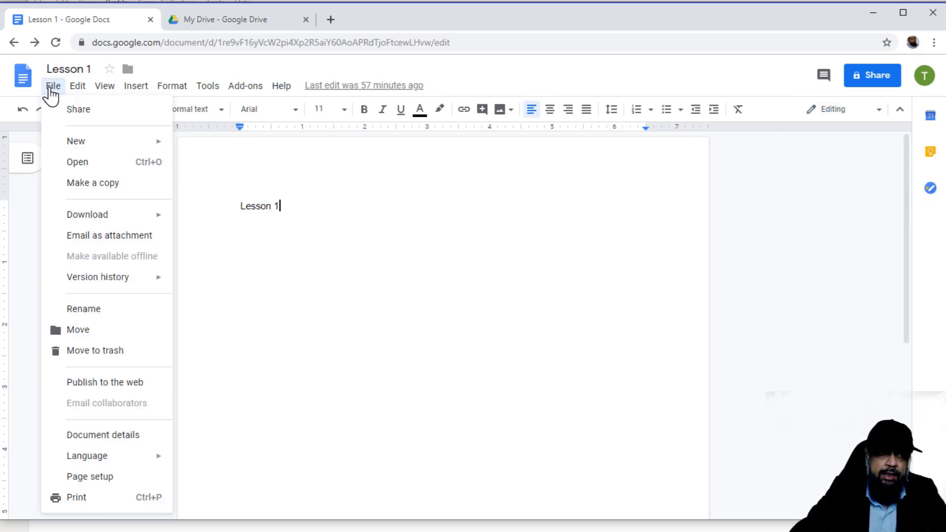
{"action": "mouse_move", "coordinate": [84, 134]}
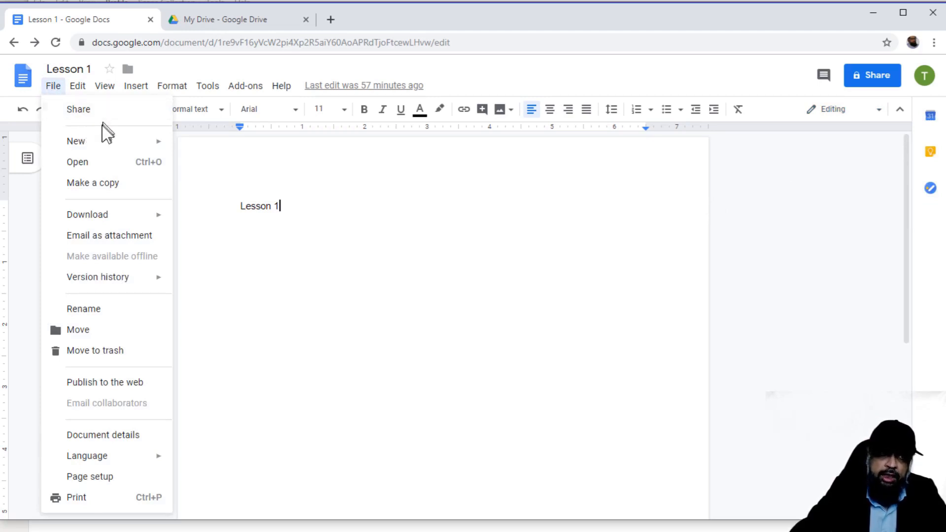
{"action": "mouse_move", "coordinate": [94, 161]}
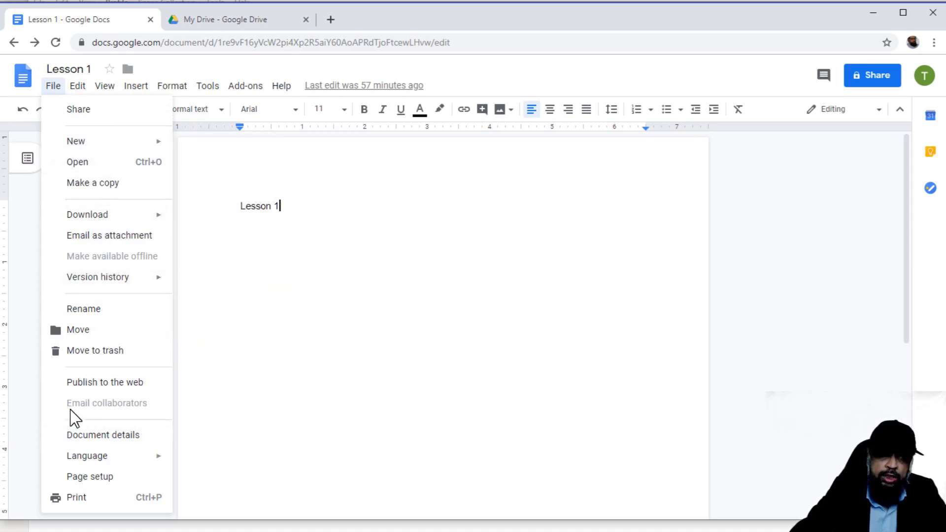
{"action": "mouse_move", "coordinate": [124, 418]}
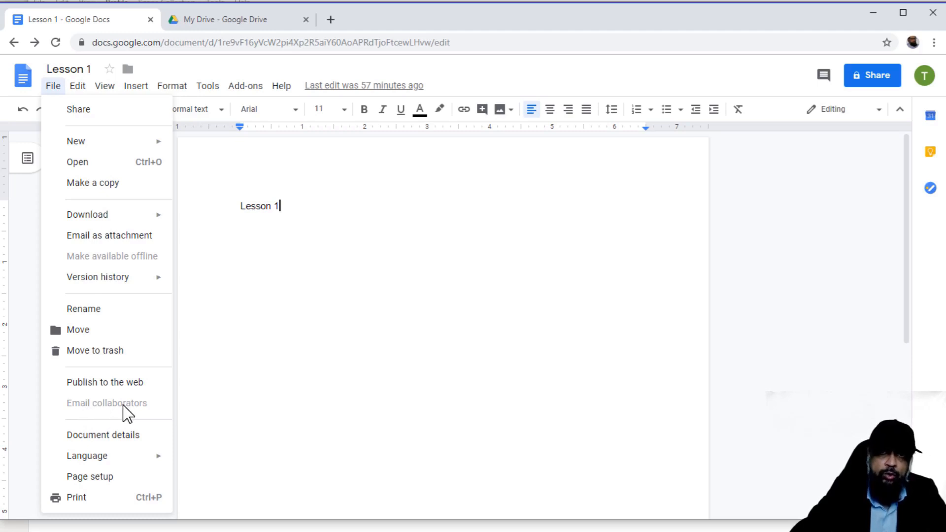
{"action": "mouse_move", "coordinate": [112, 415]}
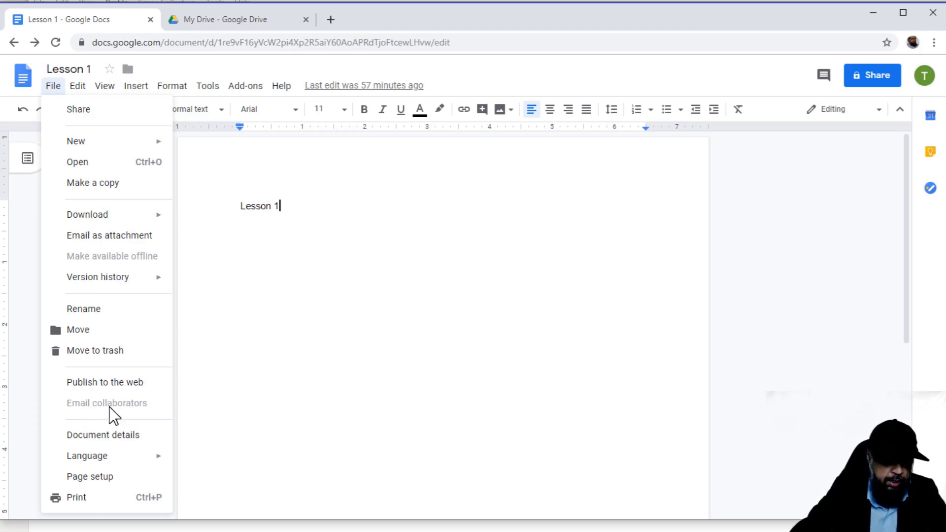
{"action": "mouse_move", "coordinate": [86, 455]}
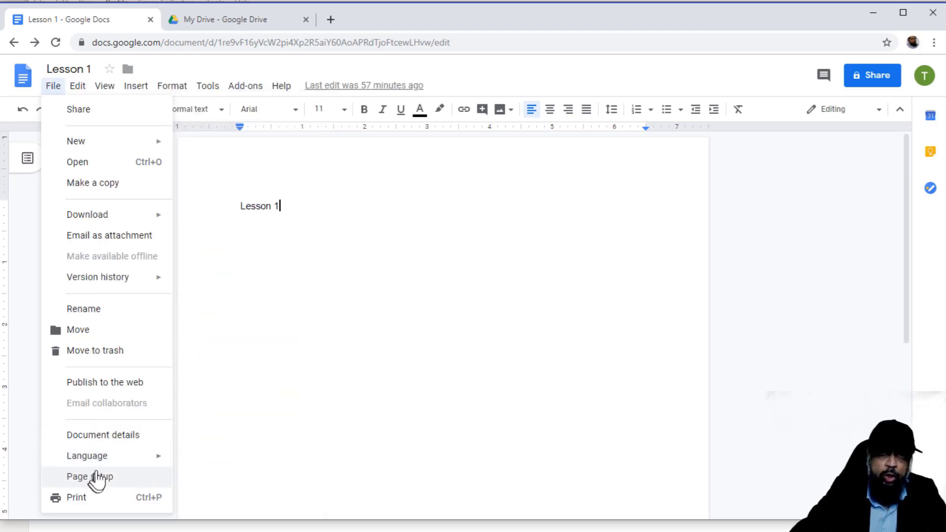
{"action": "mouse_move", "coordinate": [81, 172]}
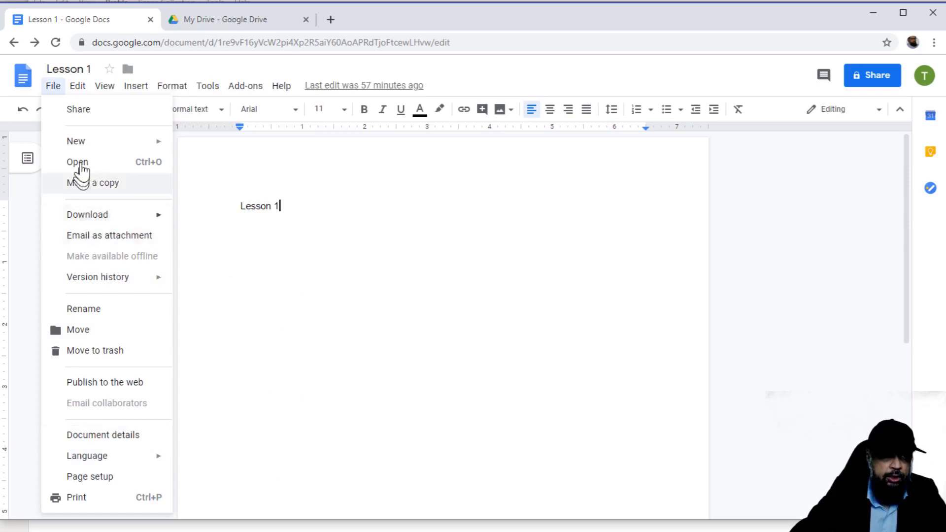
Browse the Edit menu's undo, copy and paste commands, then the View menu's layout options.
{"action": "left_click", "coordinate": [78, 85]}
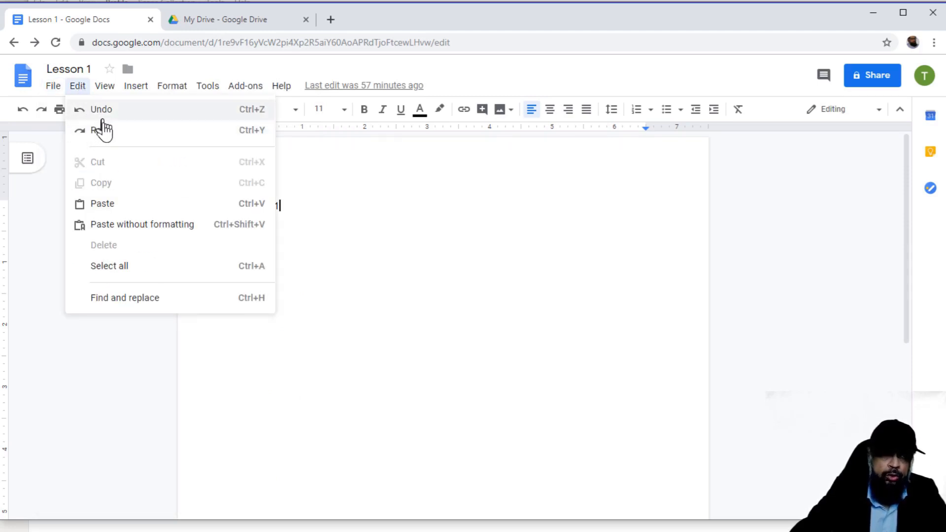
{"action": "left_click", "coordinate": [105, 85]}
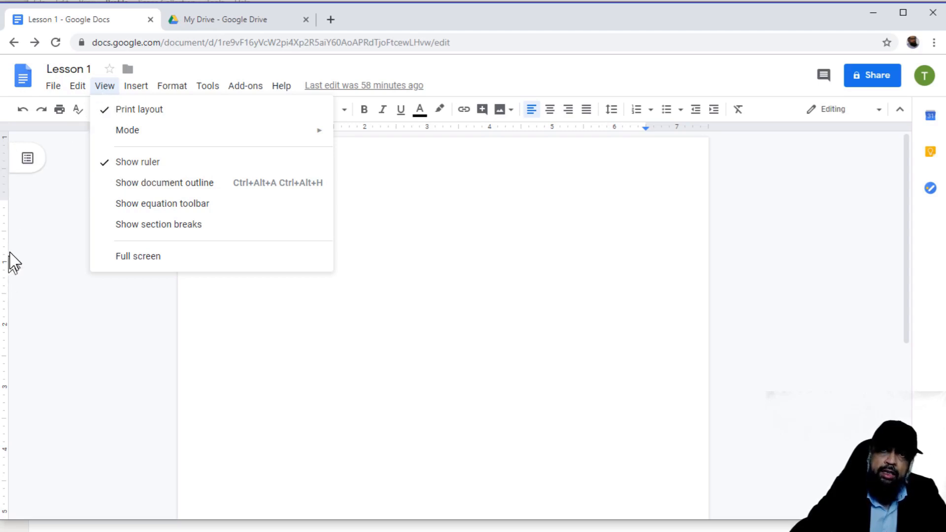
{"action": "mouse_move", "coordinate": [162, 203]}
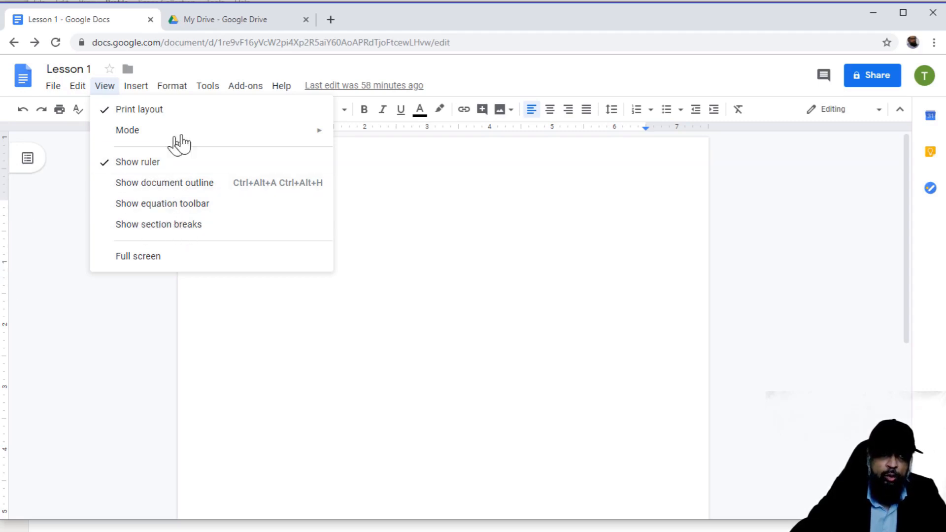
Show the Insert menu with its image sources and page and section break options.
{"action": "left_click", "coordinate": [135, 85]}
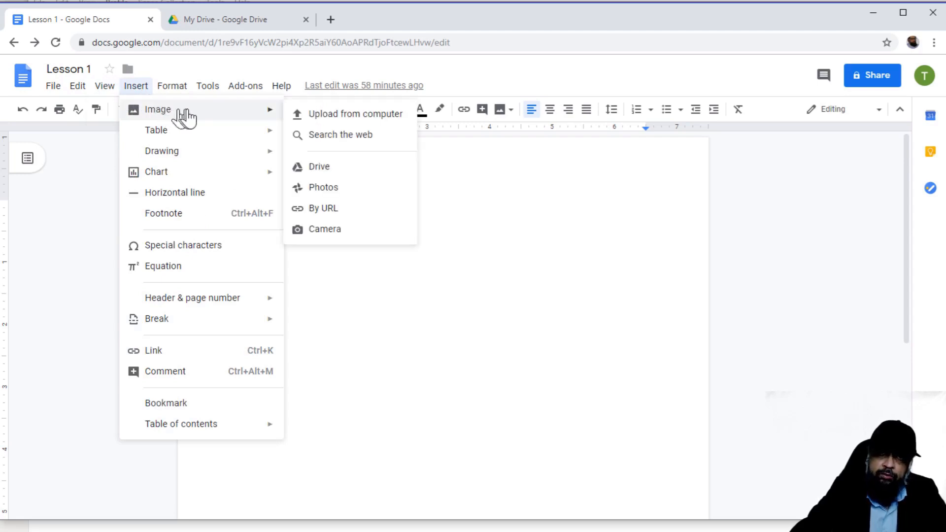
{"action": "mouse_move", "coordinate": [333, 233]}
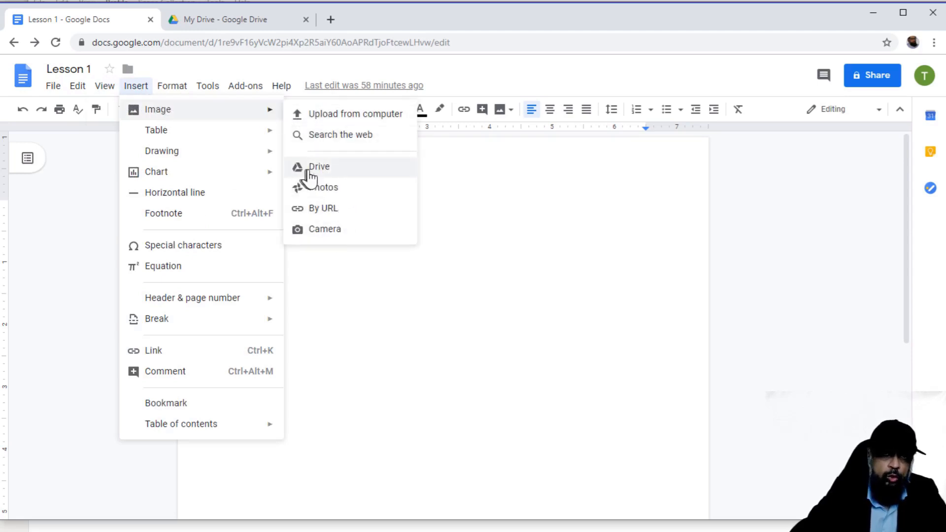
{"action": "mouse_move", "coordinate": [226, 163]}
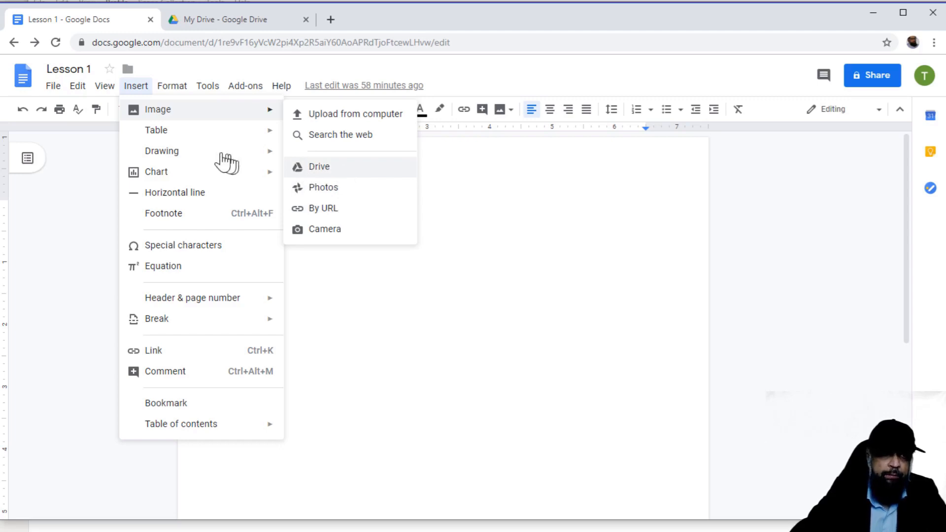
{"action": "mouse_move", "coordinate": [156, 130]}
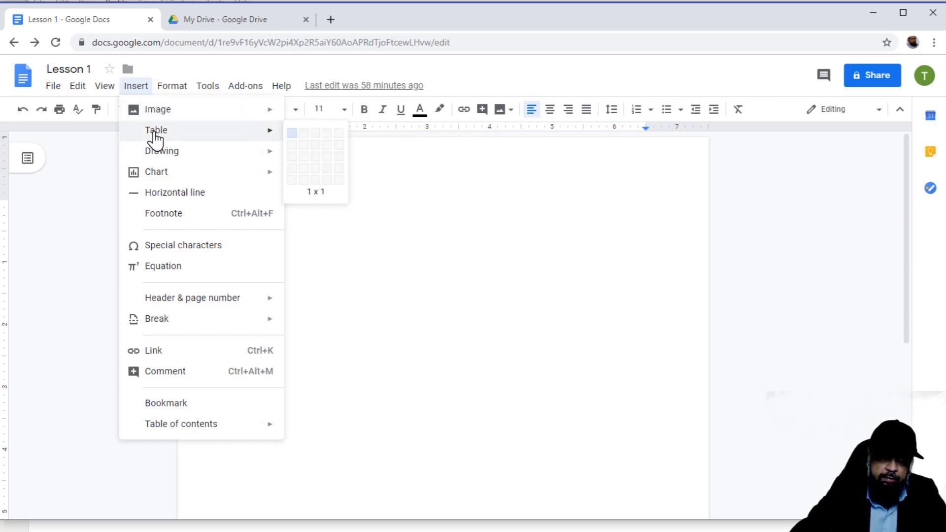
{"action": "mouse_move", "coordinate": [161, 151]}
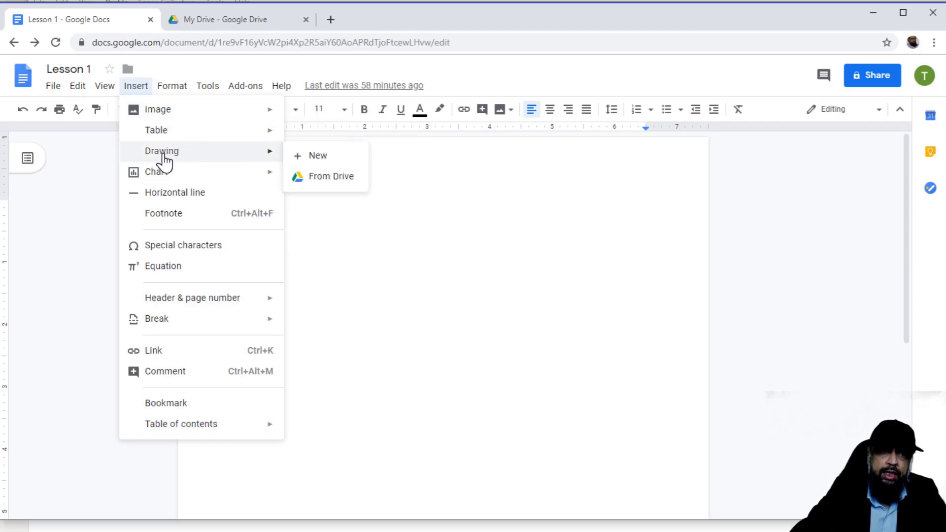
{"action": "mouse_move", "coordinate": [191, 215]}
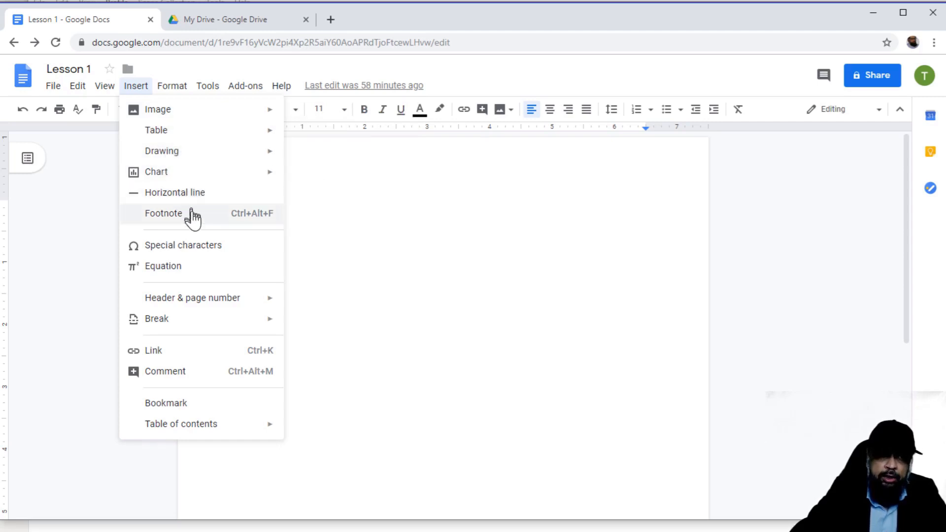
{"action": "mouse_move", "coordinate": [163, 249]}
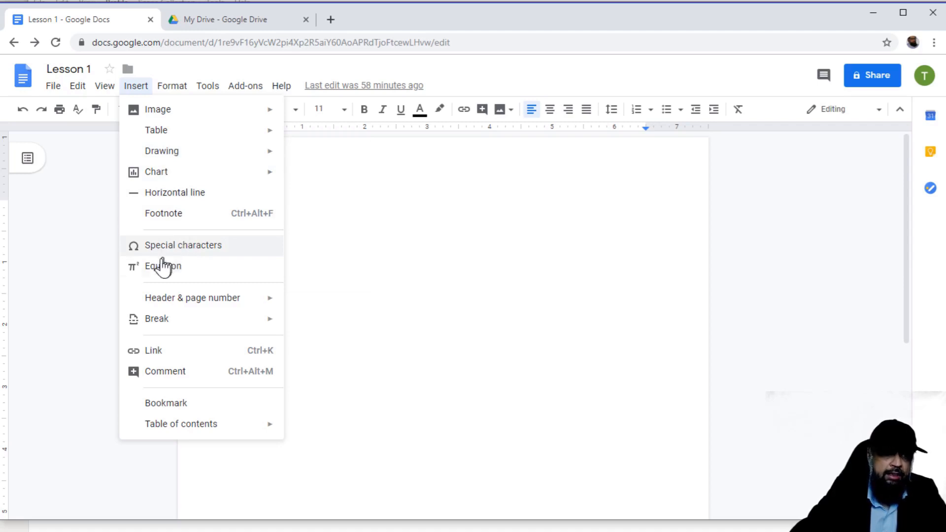
{"action": "mouse_move", "coordinate": [193, 298]}
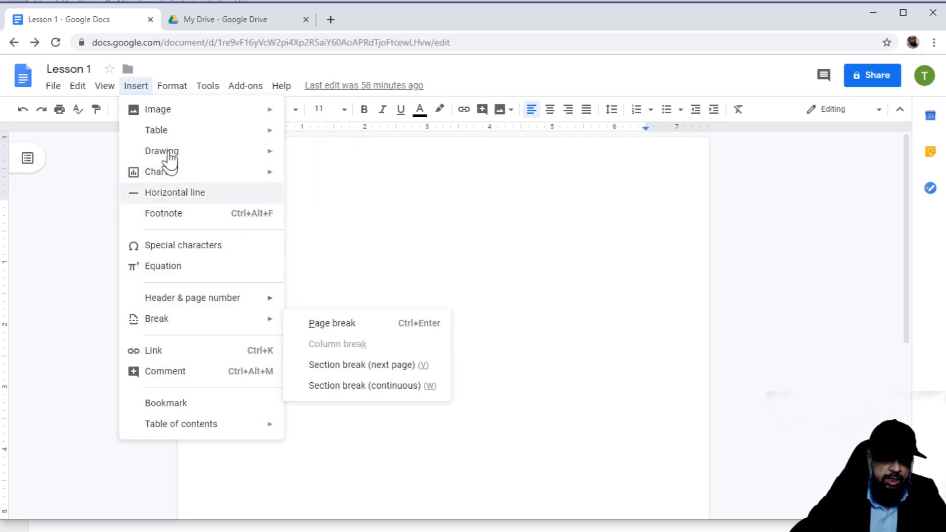
Show the Format menu listing bold, italic, underline and paragraph style options.
{"action": "left_click", "coordinate": [171, 85]}
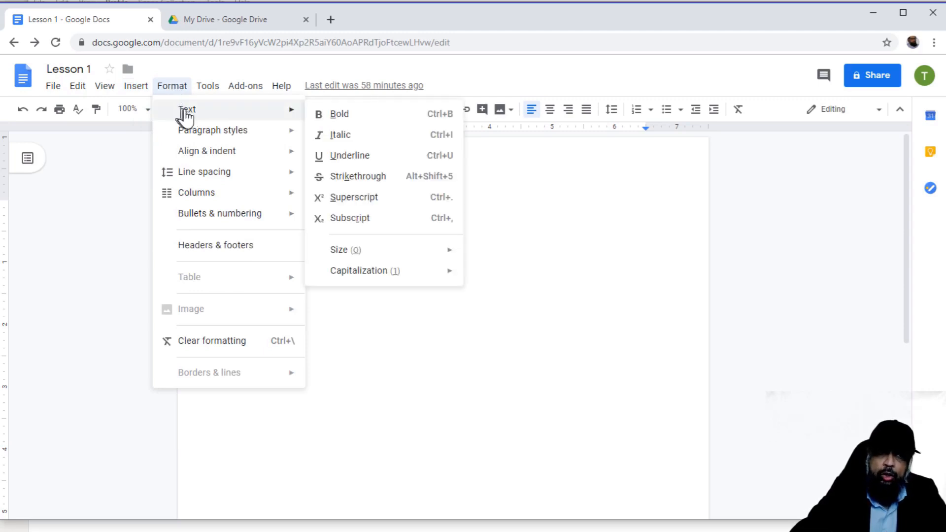
{"action": "mouse_move", "coordinate": [207, 150]}
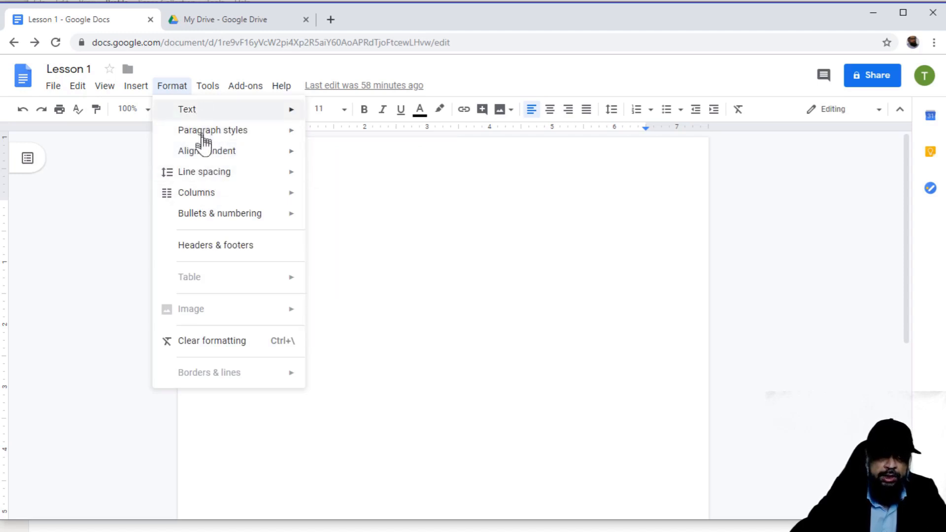
Browse the Tools menu's word count, dictionary and voice typing, then dismiss it.
{"action": "left_click", "coordinate": [207, 85]}
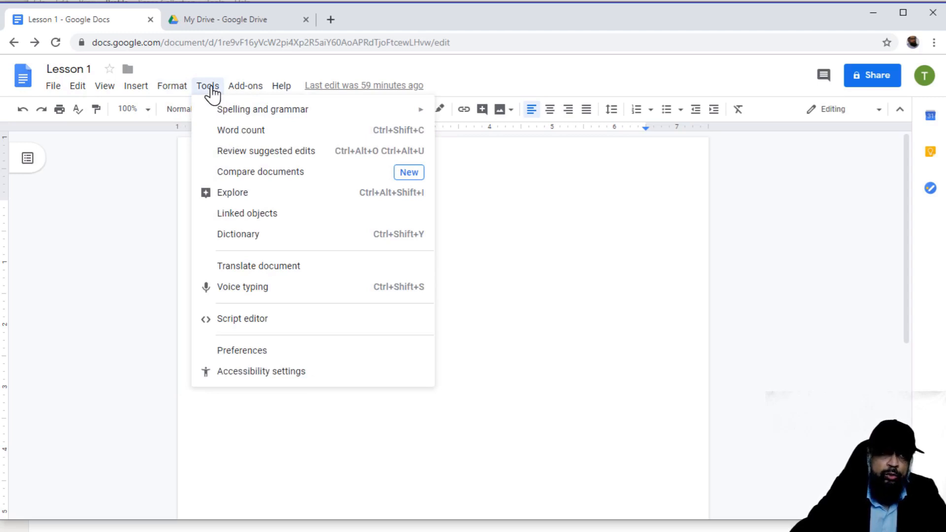
{"action": "mouse_move", "coordinate": [230, 107]}
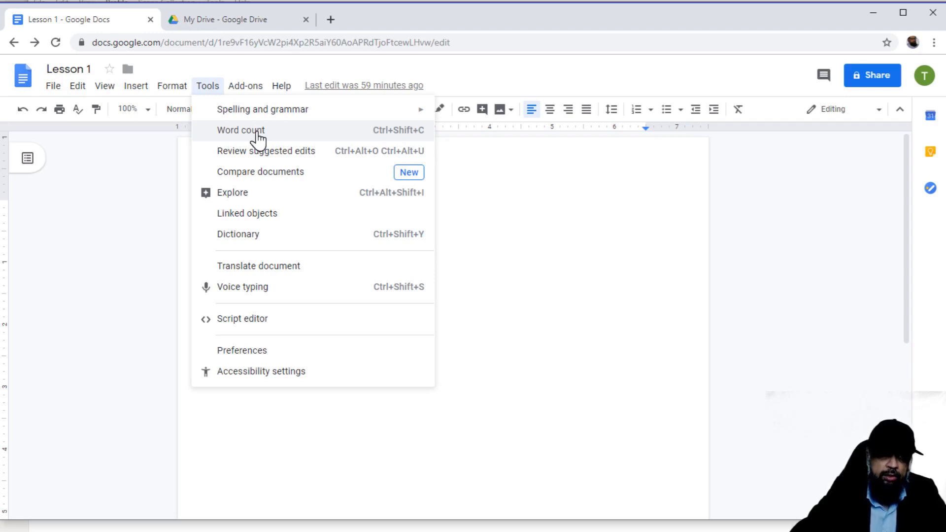
{"action": "mouse_move", "coordinate": [241, 234]}
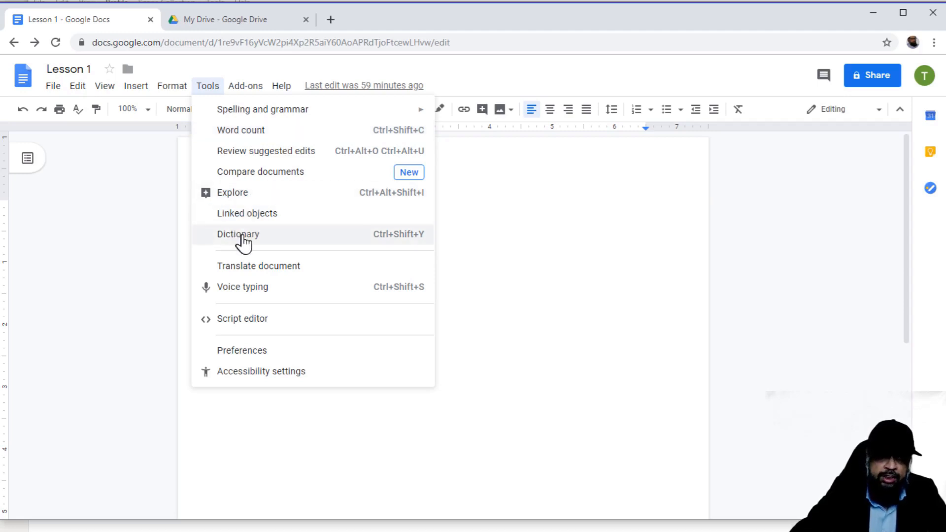
{"action": "mouse_move", "coordinate": [251, 293]}
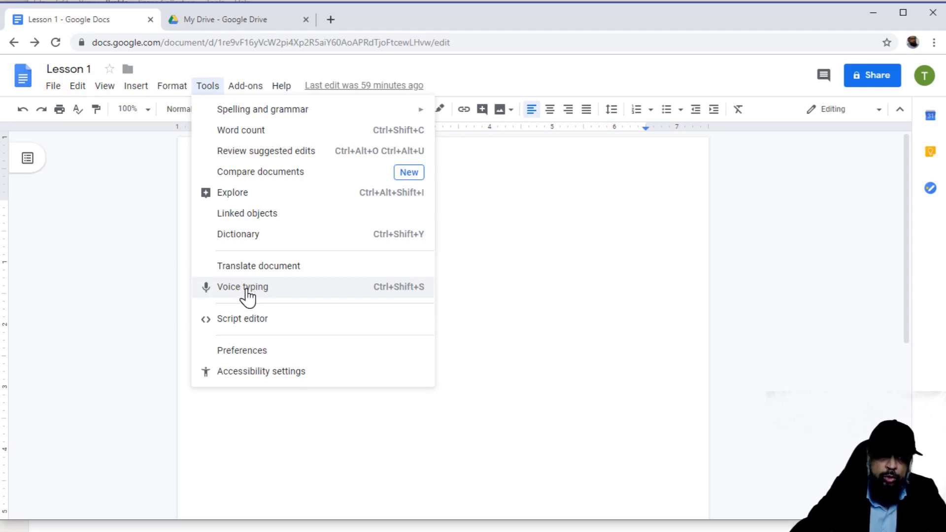
{"action": "mouse_move", "coordinate": [260, 130]}
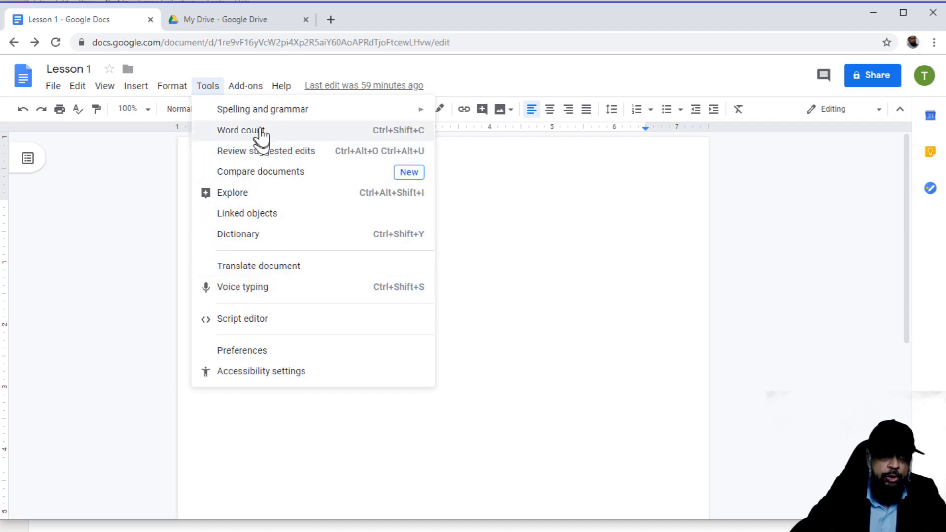
{"action": "left_click", "coordinate": [245, 86]}
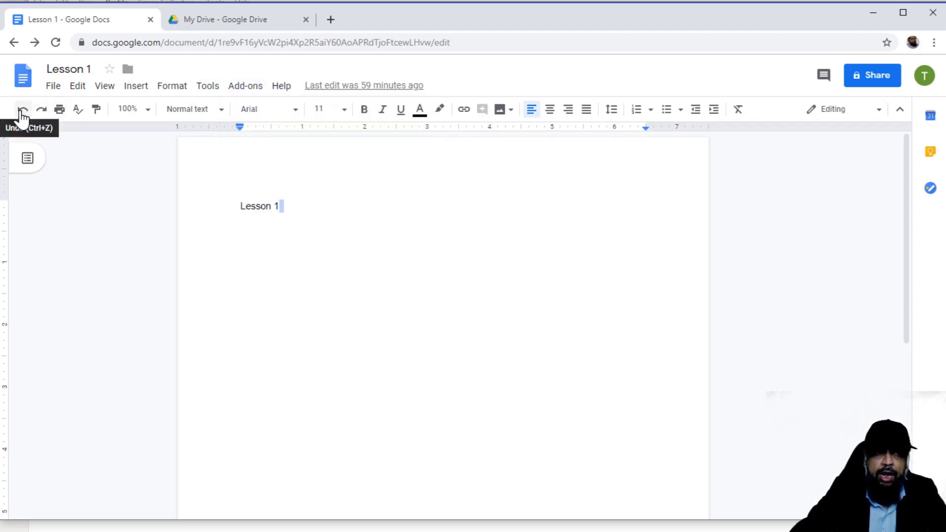
{"action": "mouse_move", "coordinate": [157, 118]}
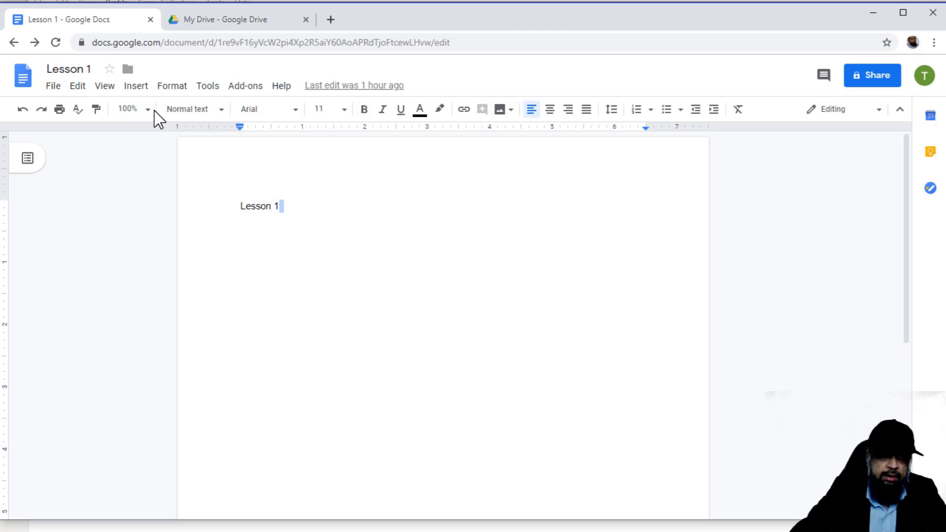
{"action": "mouse_move", "coordinate": [265, 129]}
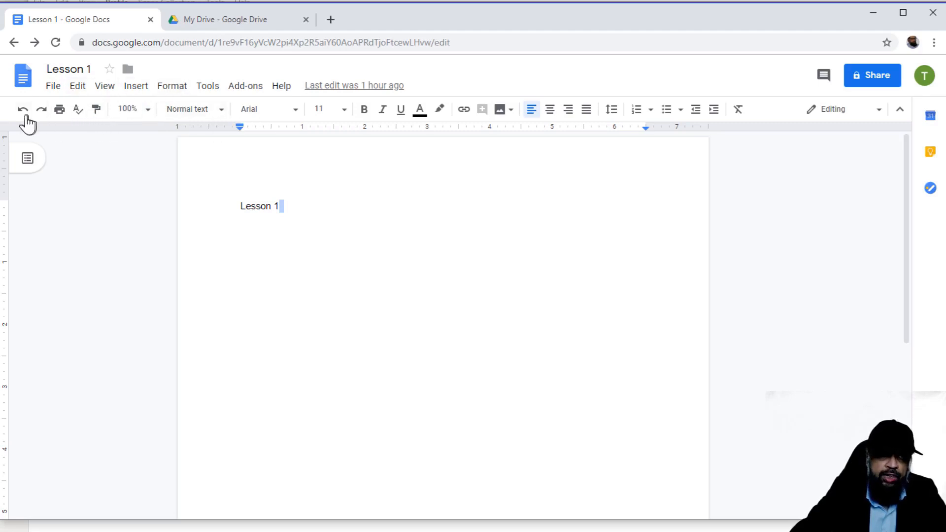
{"action": "mouse_move", "coordinate": [59, 109]}
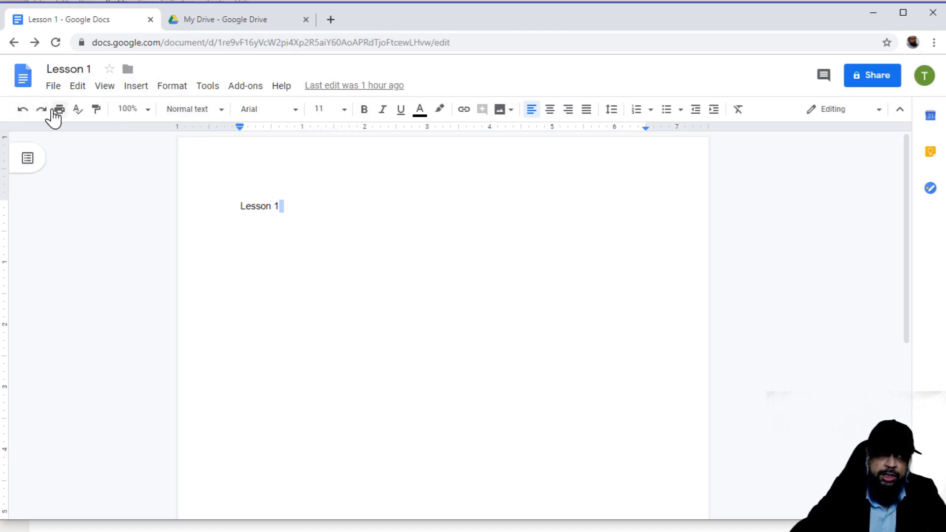
{"action": "mouse_move", "coordinate": [77, 110]}
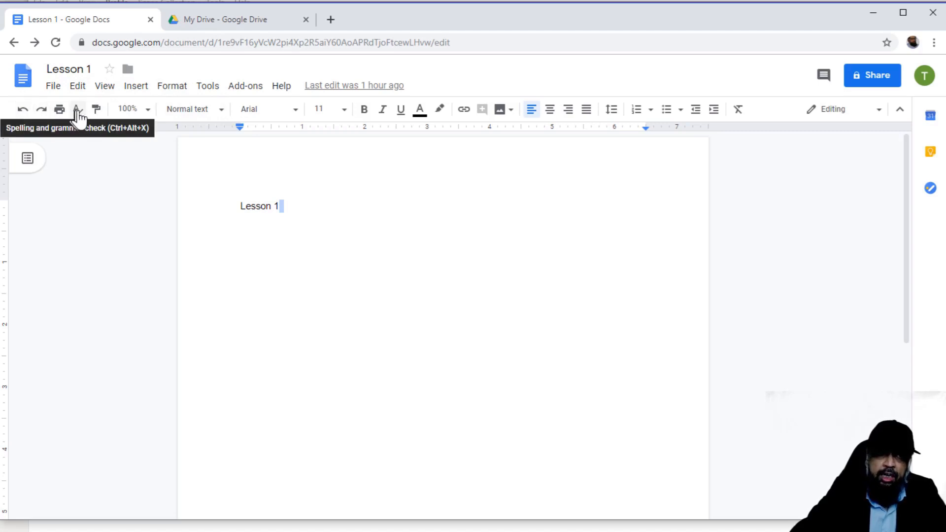
{"action": "mouse_move", "coordinate": [400, 110]}
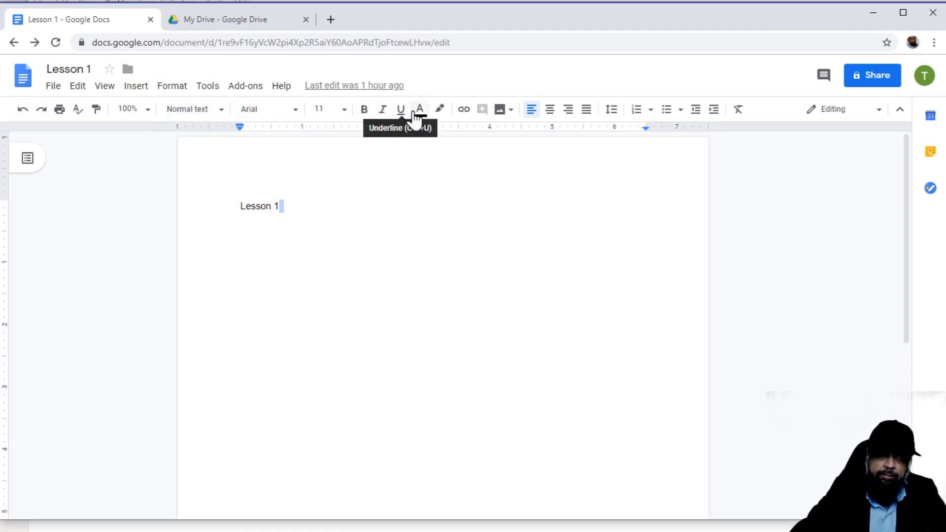
{"action": "mouse_move", "coordinate": [365, 110]}
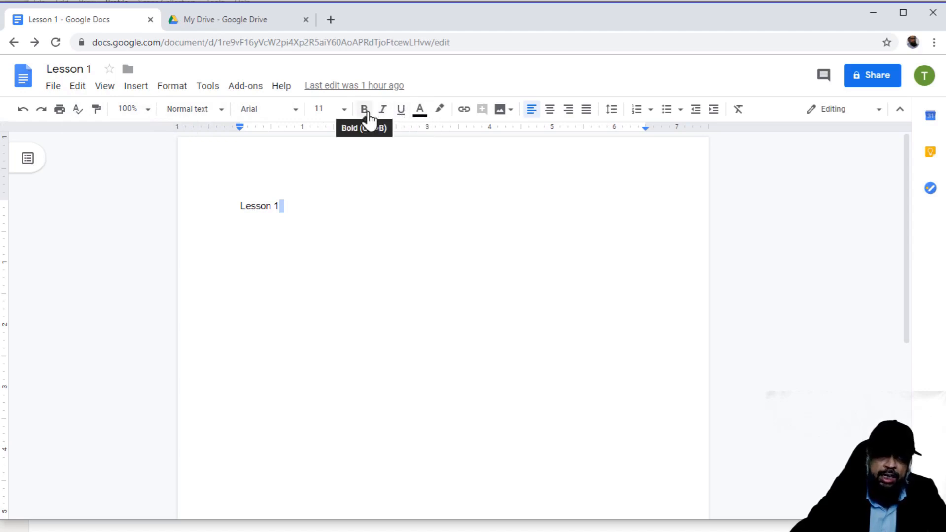
{"action": "mouse_move", "coordinate": [172, 86]}
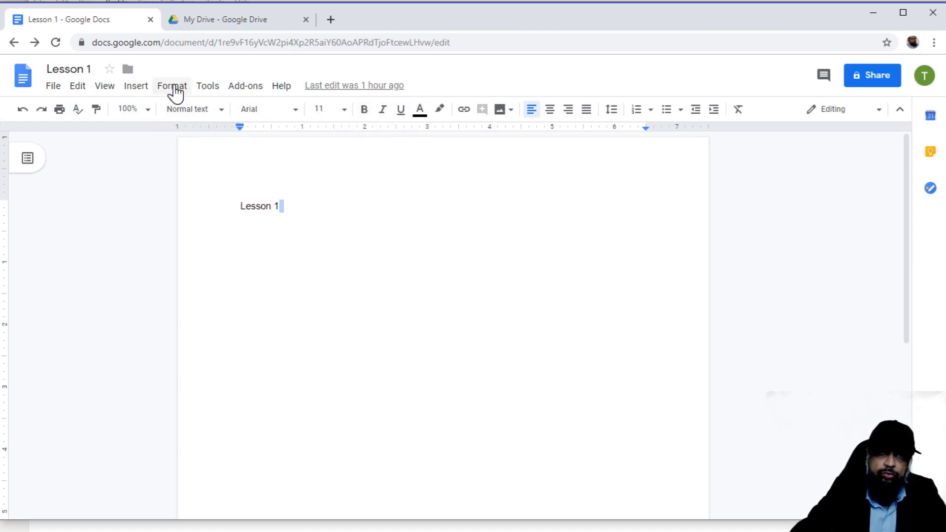
{"action": "left_click", "coordinate": [172, 85]}
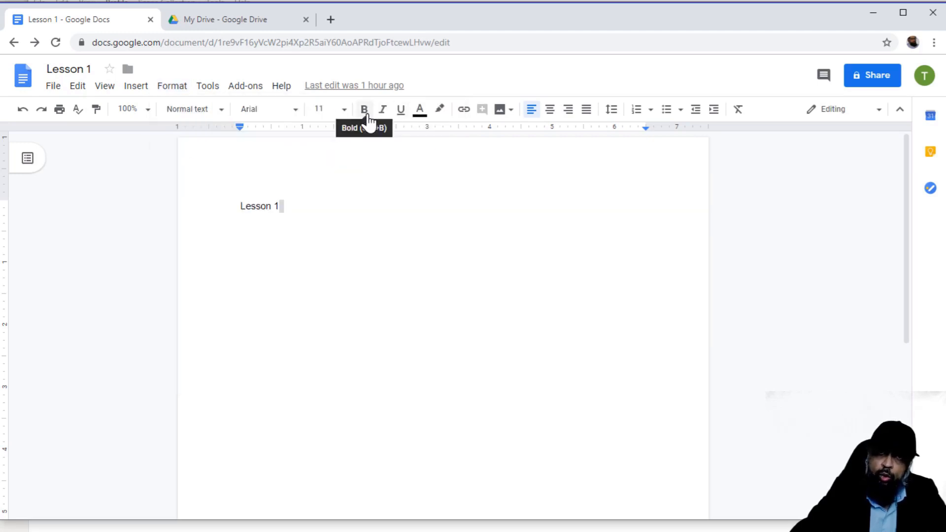
{"action": "mouse_move", "coordinate": [531, 110]}
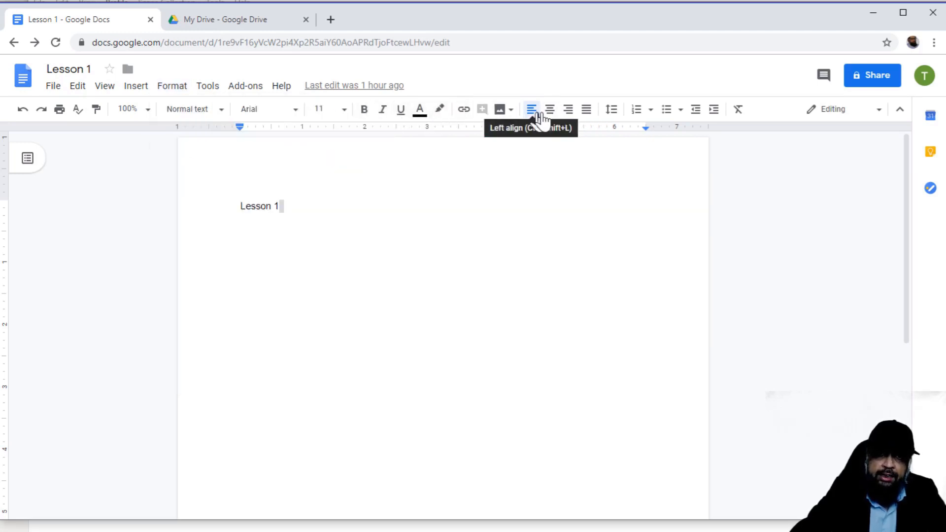
{"action": "mouse_move", "coordinate": [550, 109]}
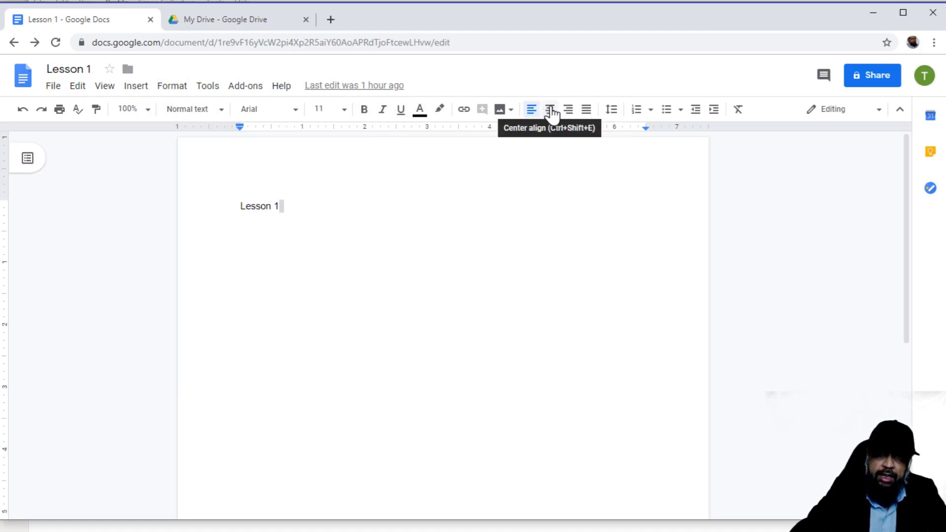
{"action": "mouse_move", "coordinate": [611, 110]}
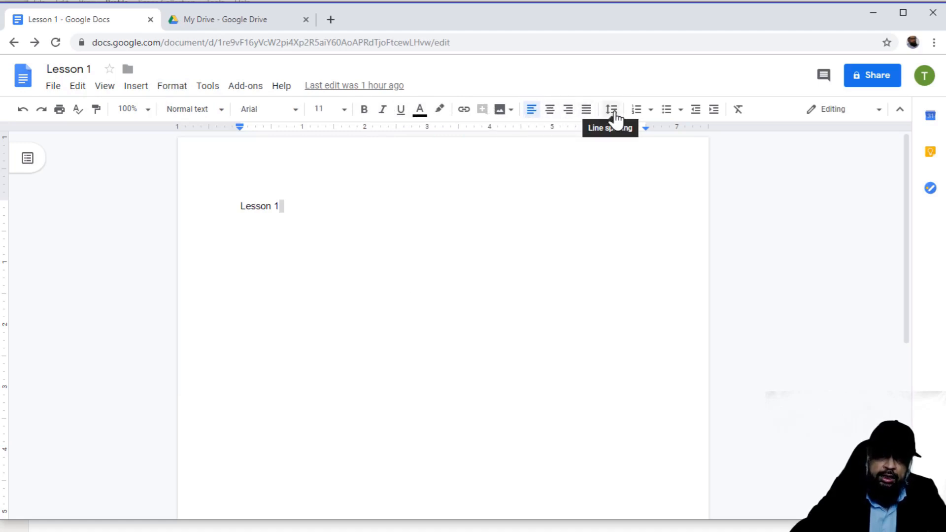
{"action": "mouse_move", "coordinate": [697, 118]}
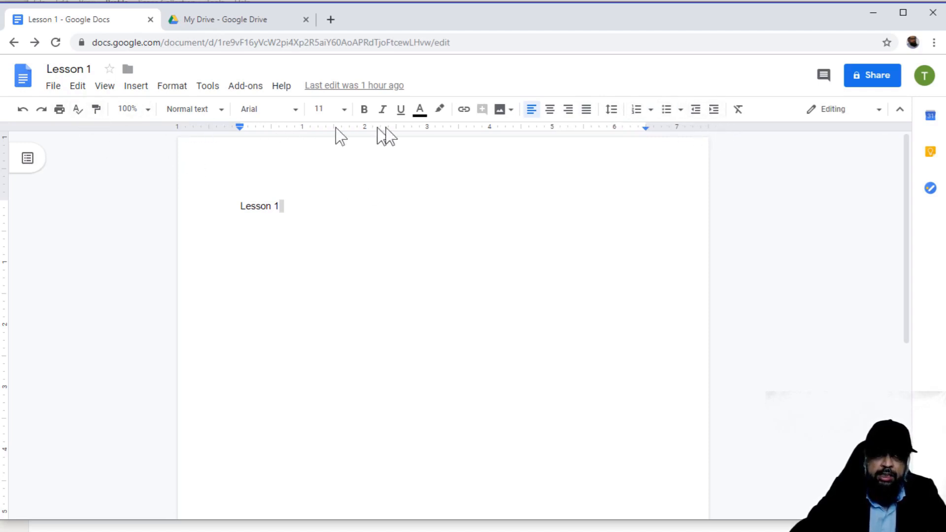
{"action": "mouse_move", "coordinate": [696, 110]}
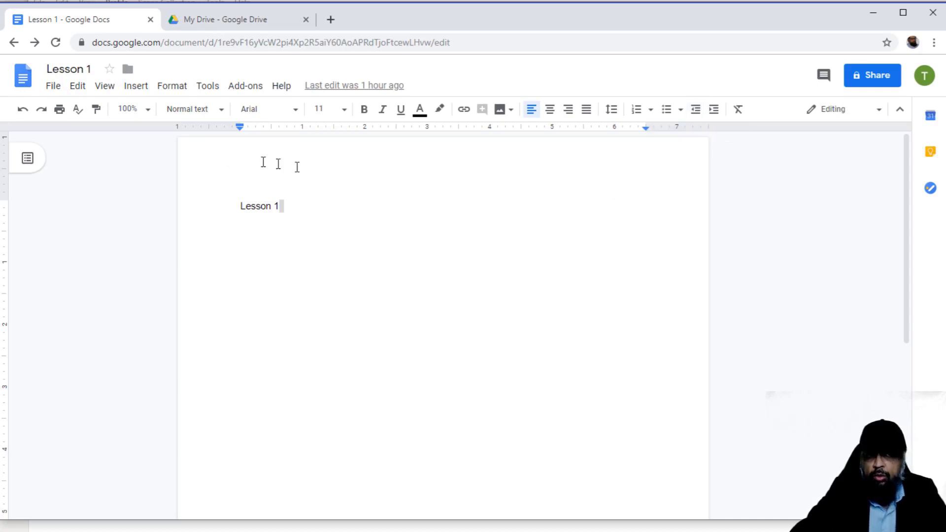
{"action": "mouse_move", "coordinate": [572, 234]}
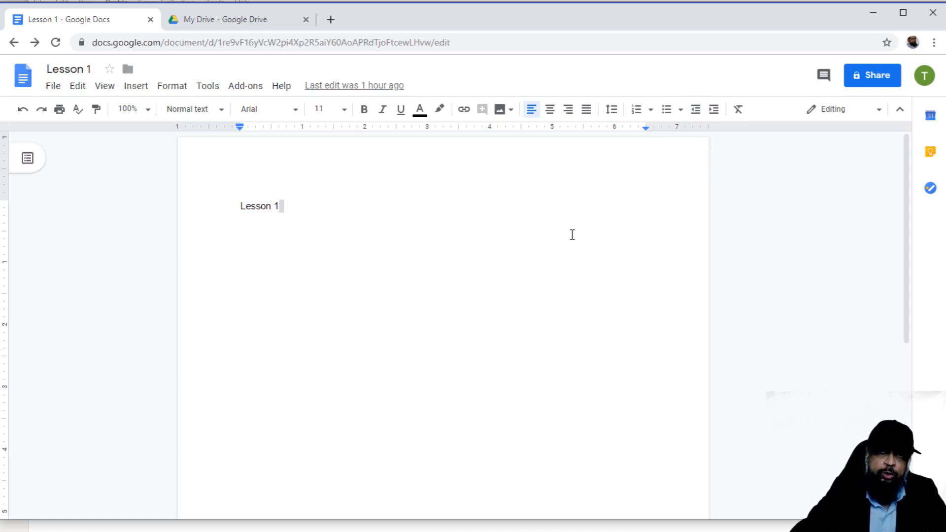